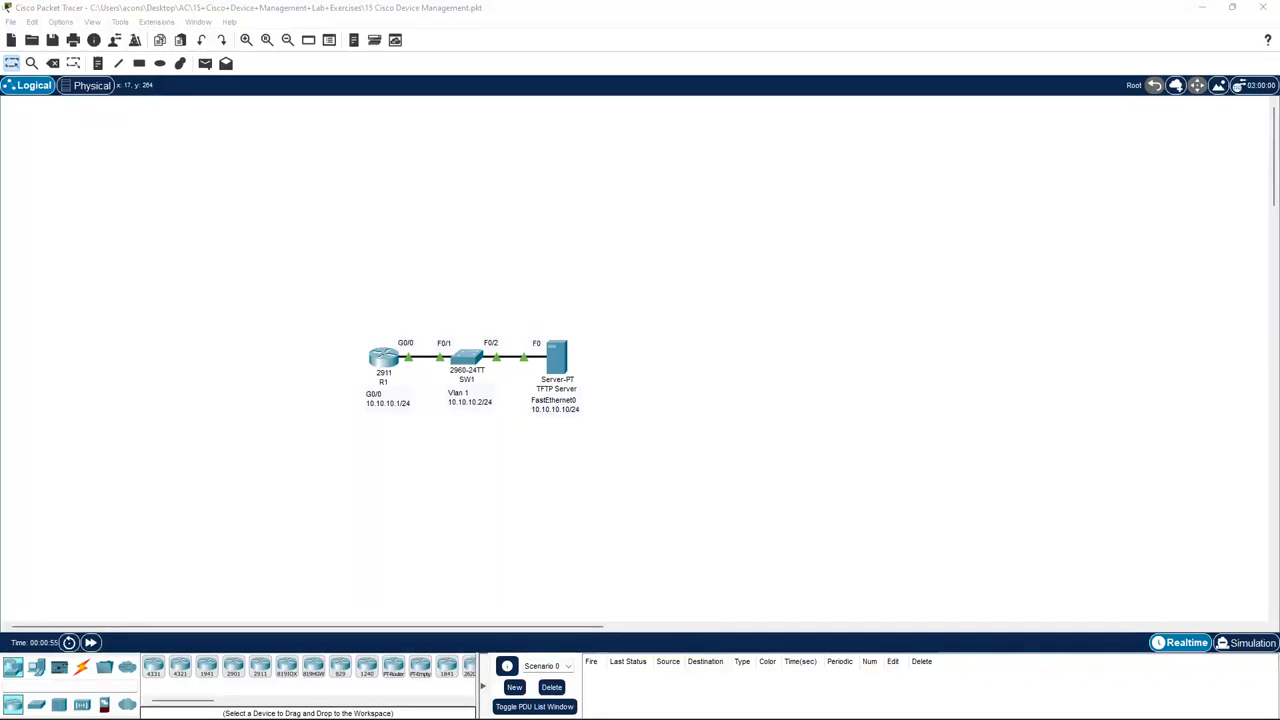
pyautogui.moveTo(638, 489)
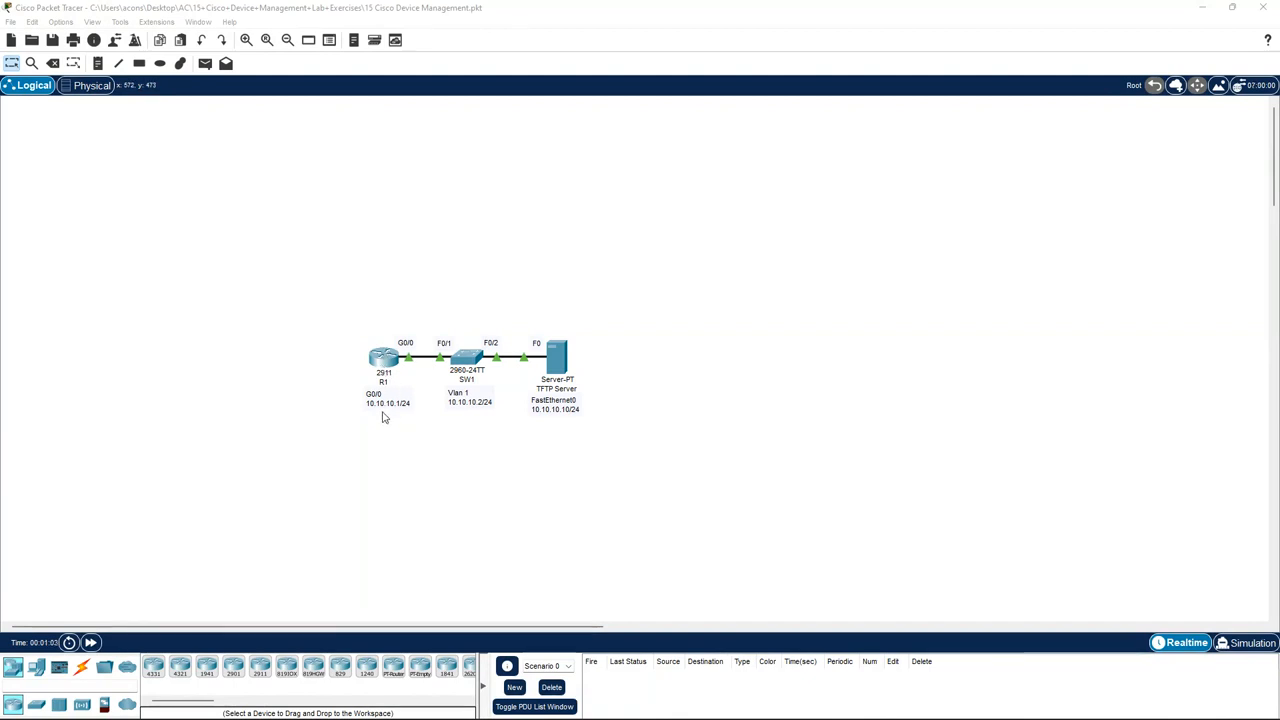
# Step: Open router R1's console in the CLI tab
pyautogui.doubleClick(384, 358)
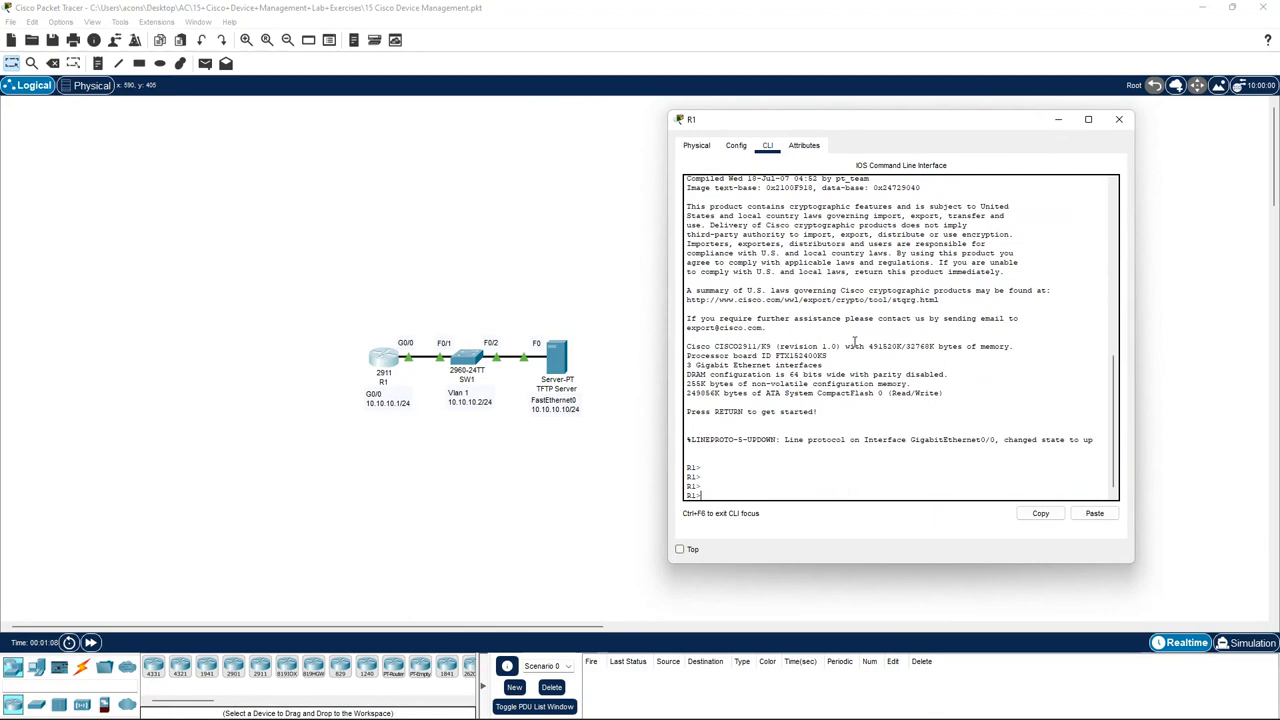
pyautogui.moveTo(647, 265)
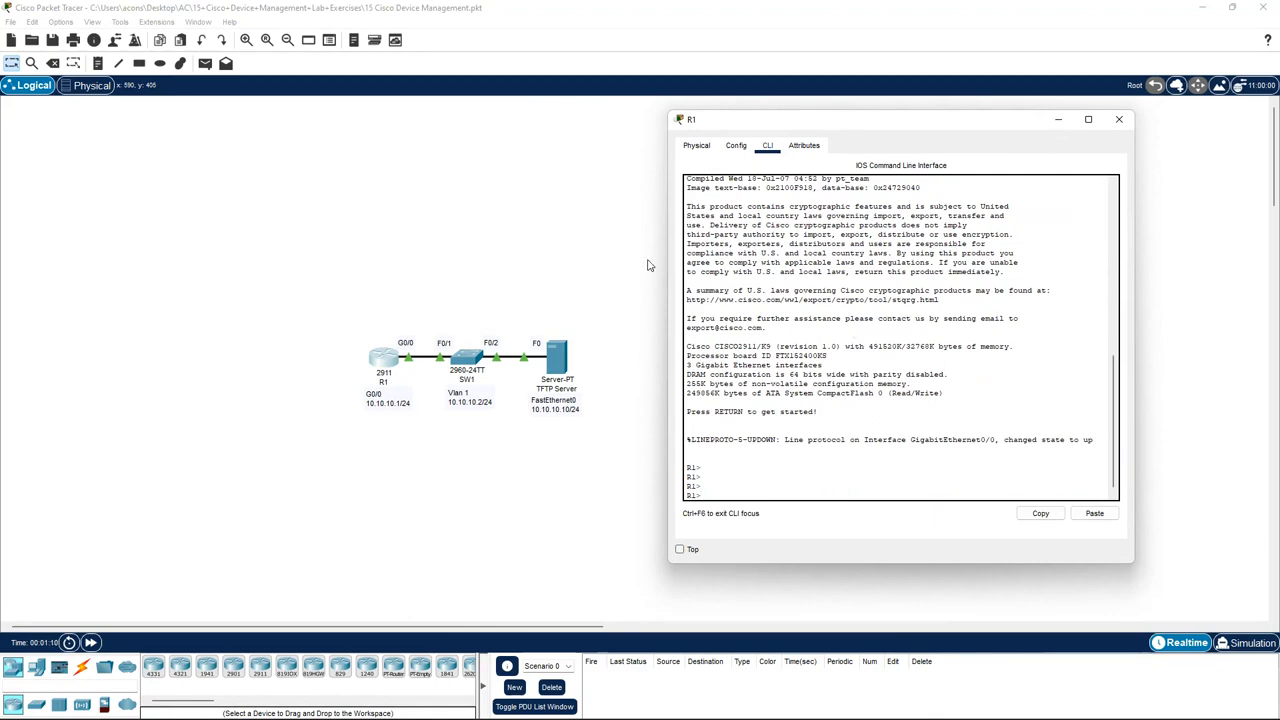
pyautogui.click(574, 78)
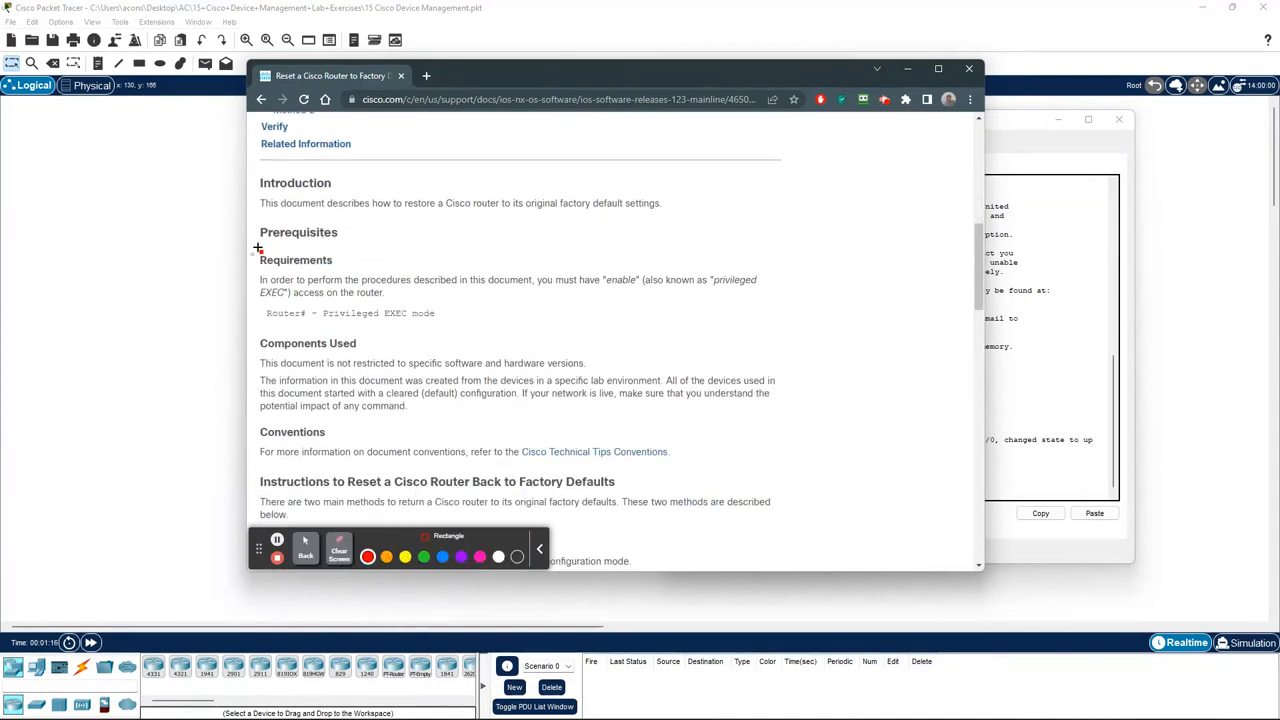
# Step: Outline the privileged EXEC requirement and underline the word 'enable' in the article
pyautogui.moveTo(258, 248); pyautogui.dragTo(754, 336)
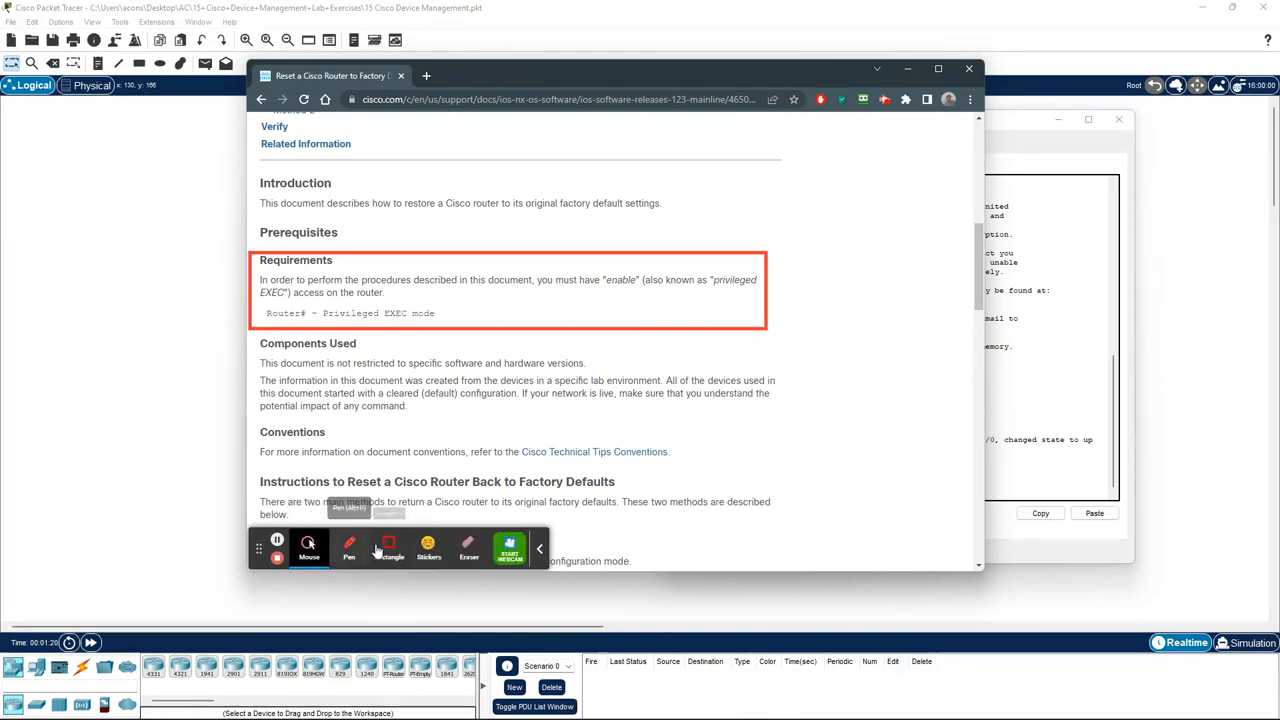
pyautogui.click(349, 548)
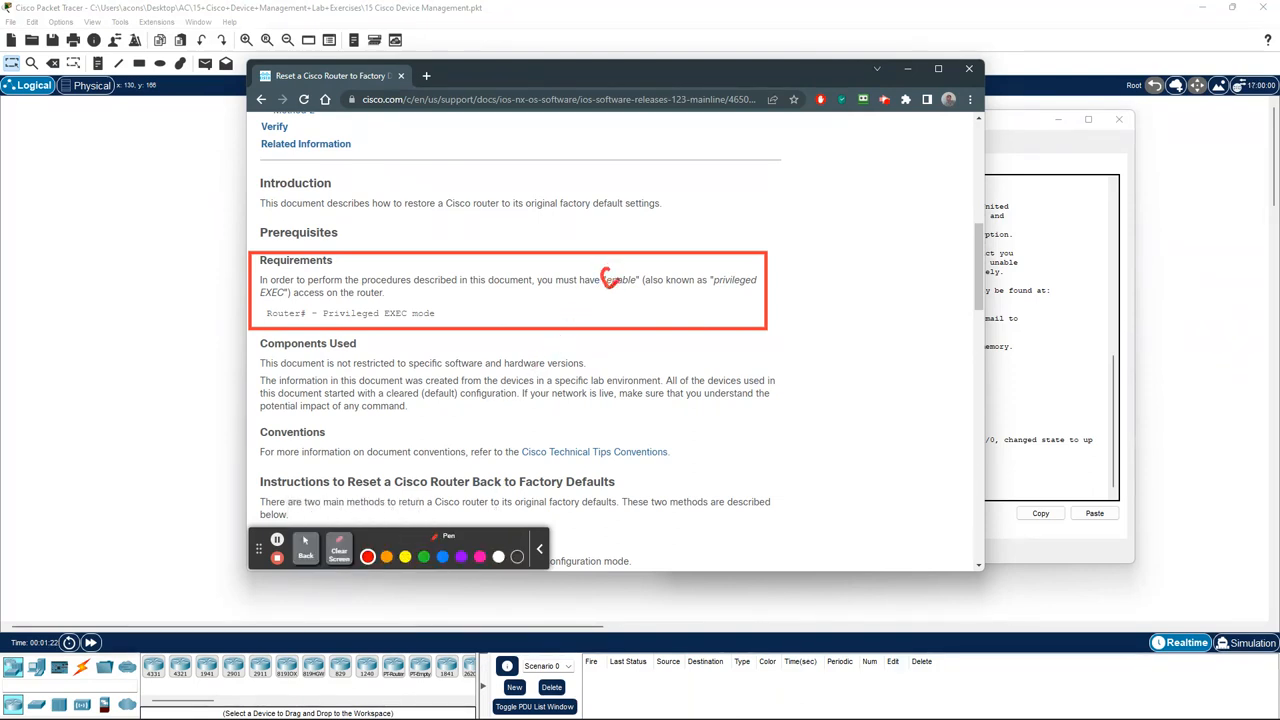
pyautogui.moveTo(600, 285); pyautogui.dragTo(635, 285)
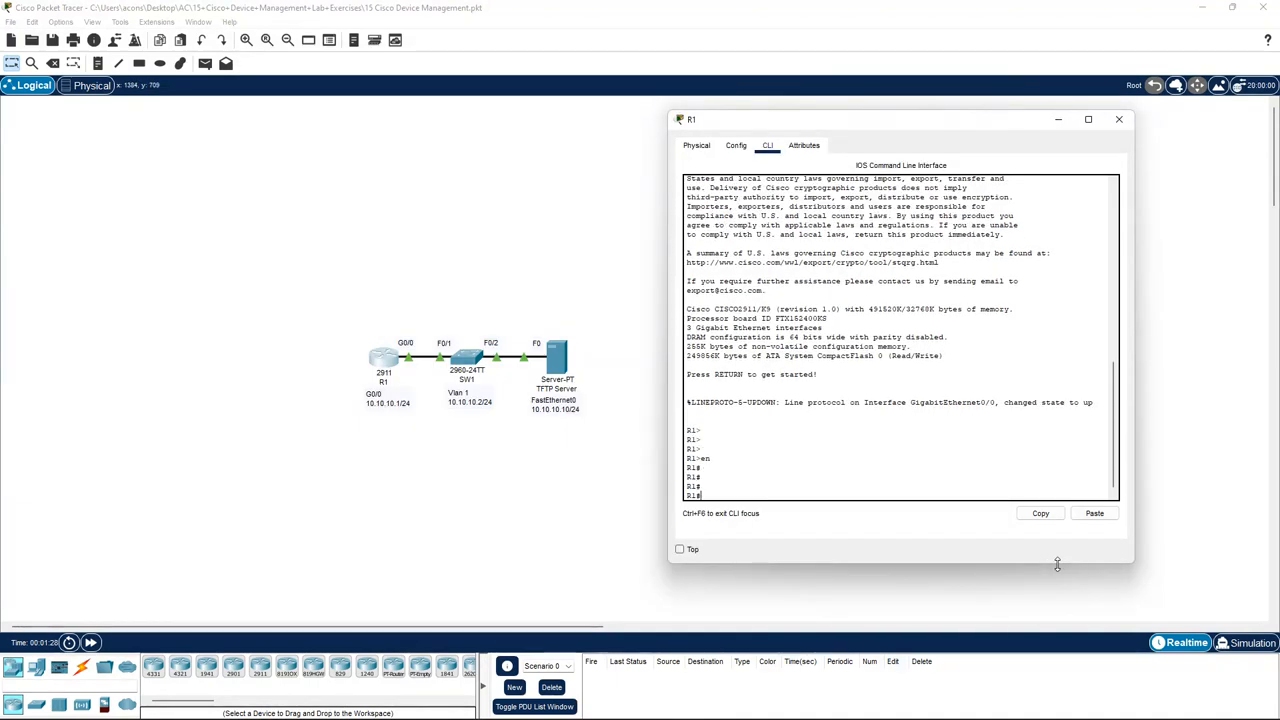
# Step: Run 'sh run' on R1 and page through the full running configuration
pyautogui.write('sh run')
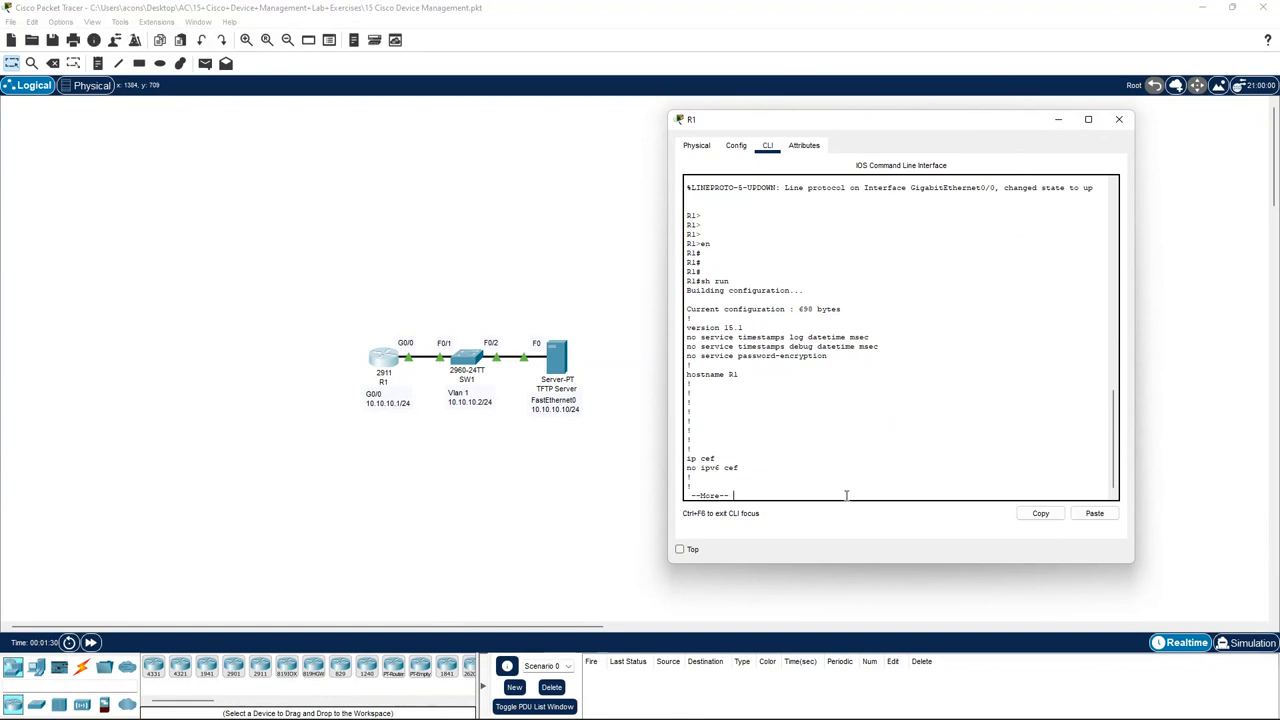
pyautogui.doubleClick(712, 373)
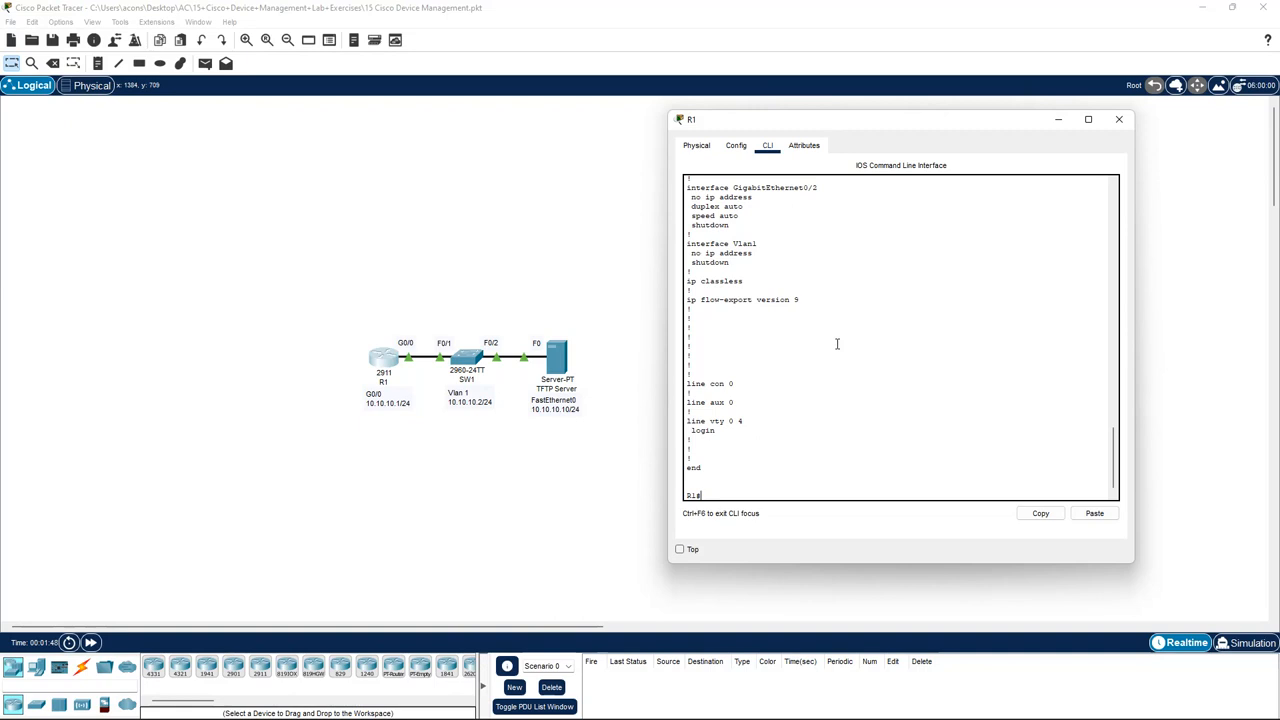
# Step: Erase R1's startup configuration with 'write erase', then reload the router
pyautogui.write('wri')
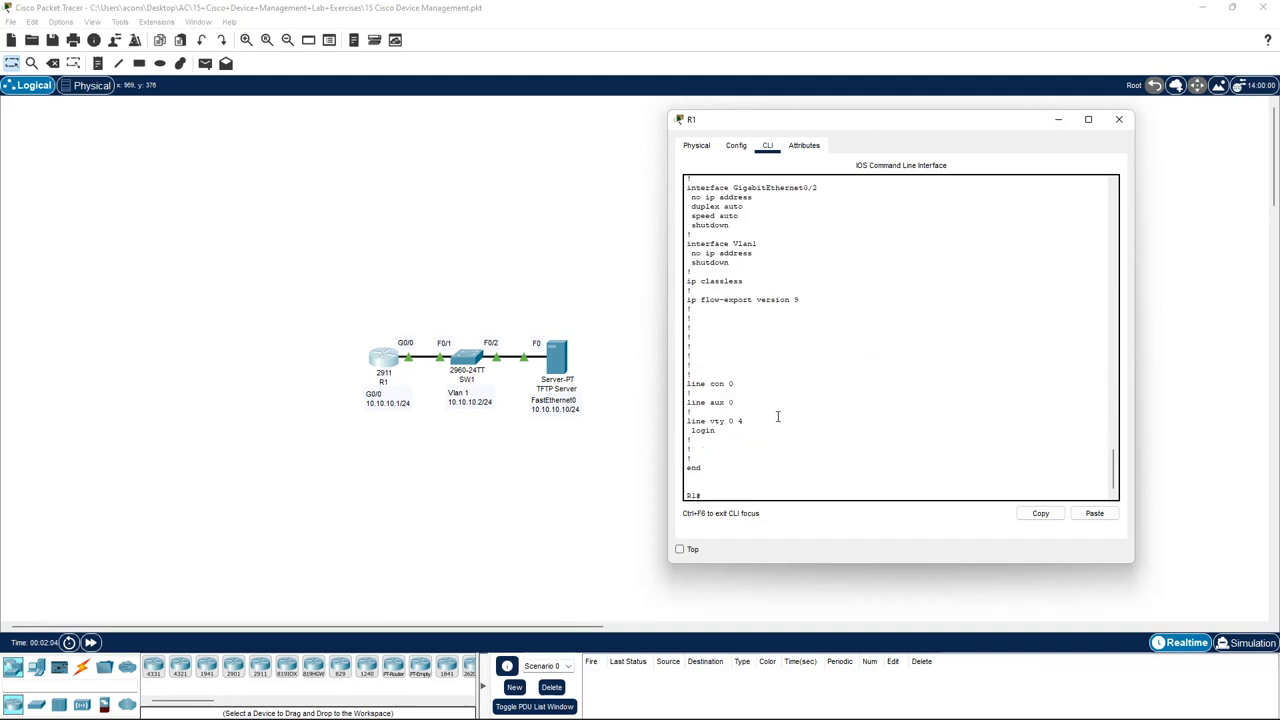
pyautogui.write('re')
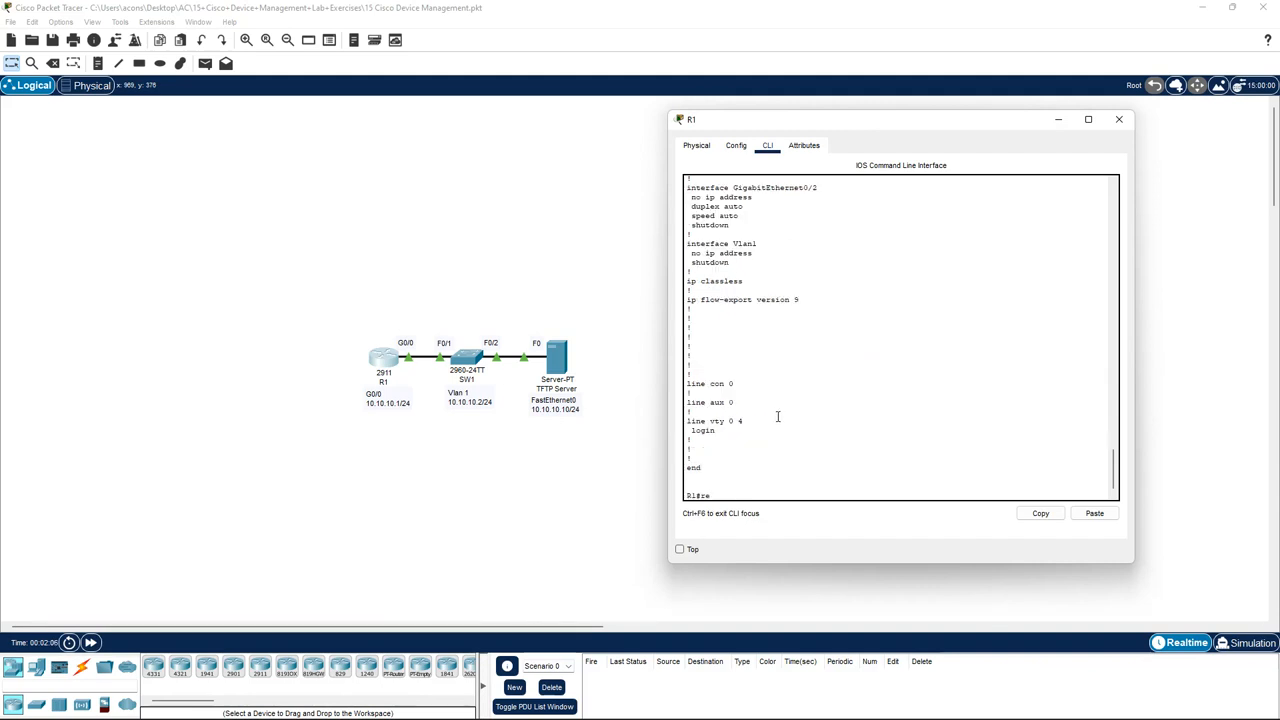
pyautogui.write('reload')
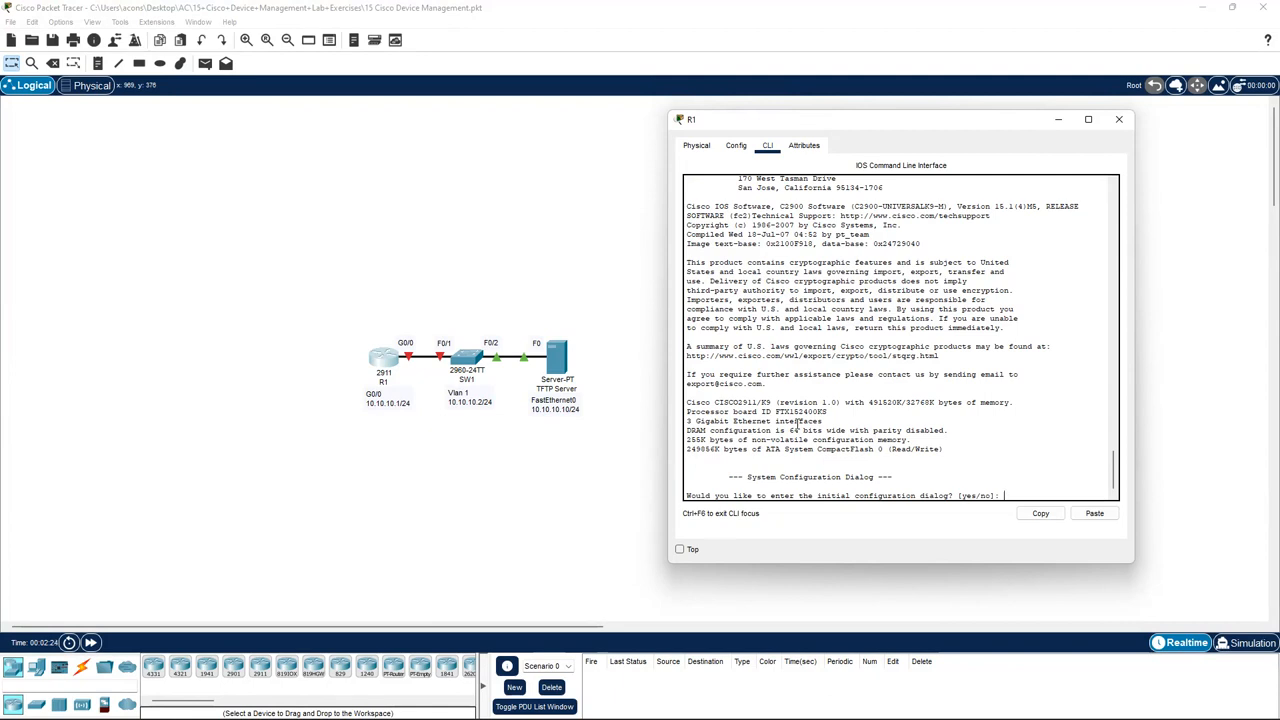
# Step: Decline the setup dialog with 'no' and enter privileged mode with 'en'
pyautogui.write('no')
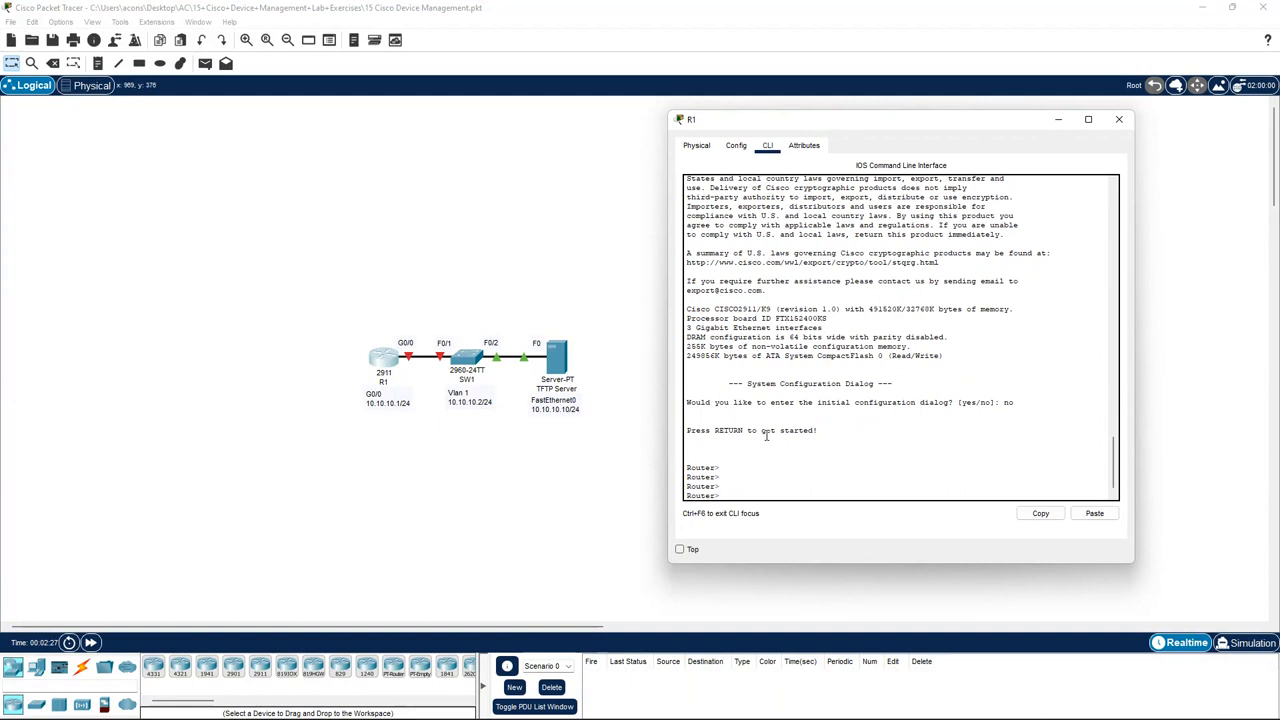
pyautogui.doubleClick(700, 467)
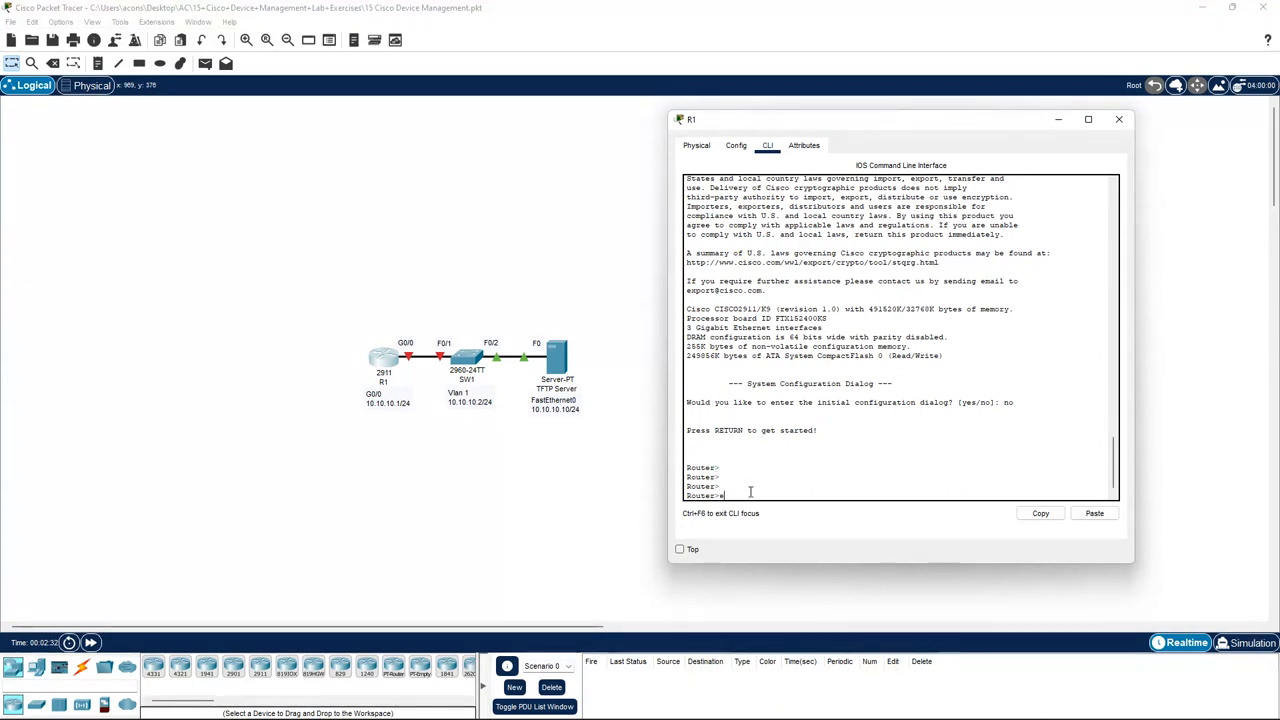
pyautogui.write('en')
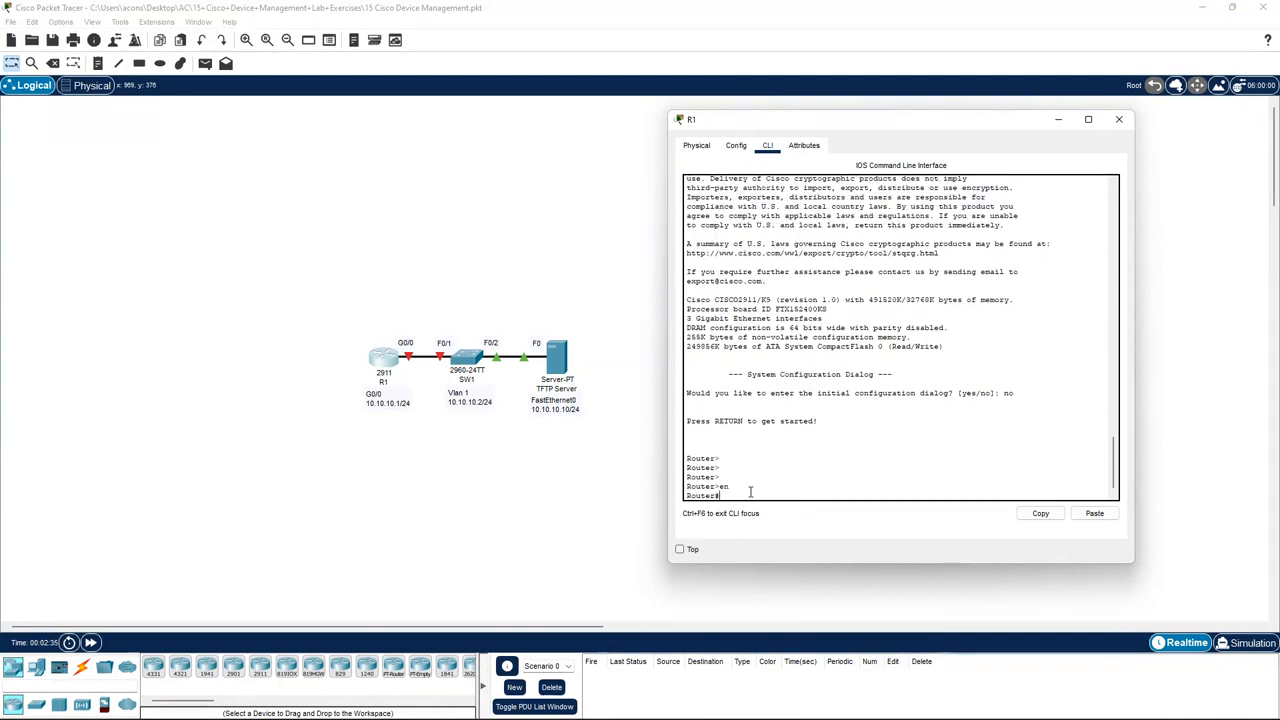
# Step: Run 'sh run' and highlight the default hostname Router in the output
pyautogui.write('sh run')
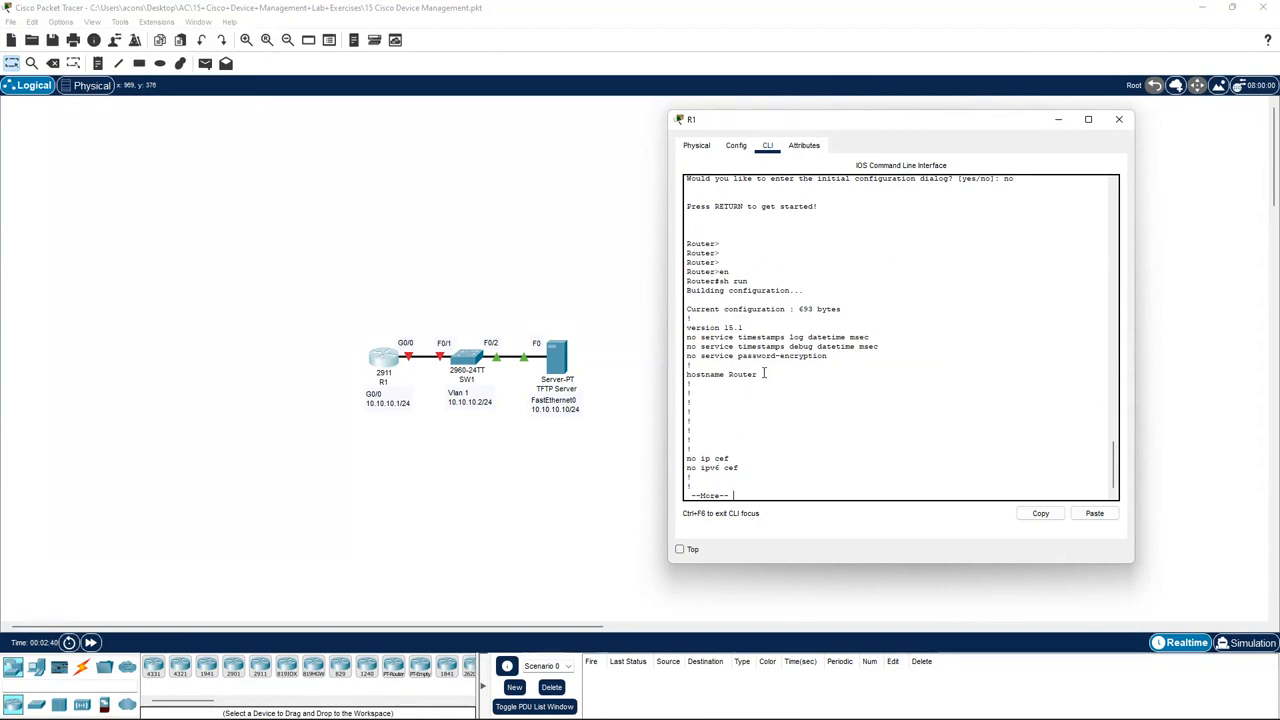
pyautogui.doubleClick(741, 373)
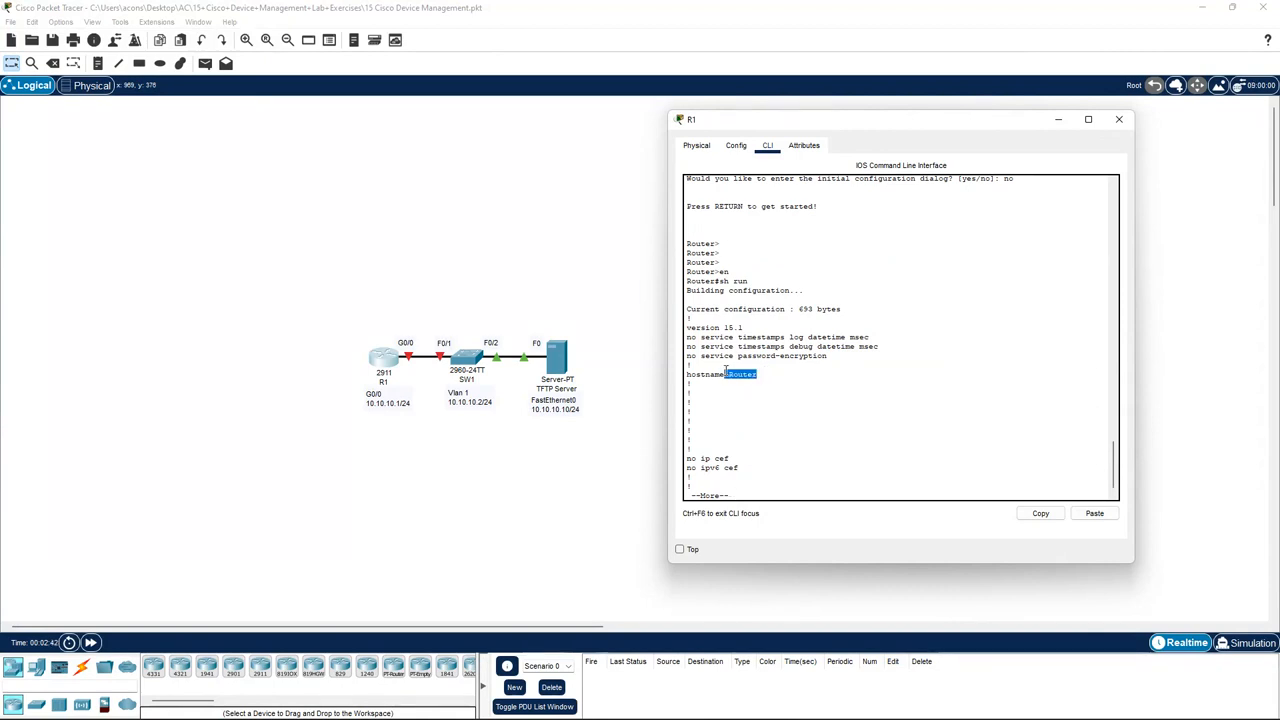